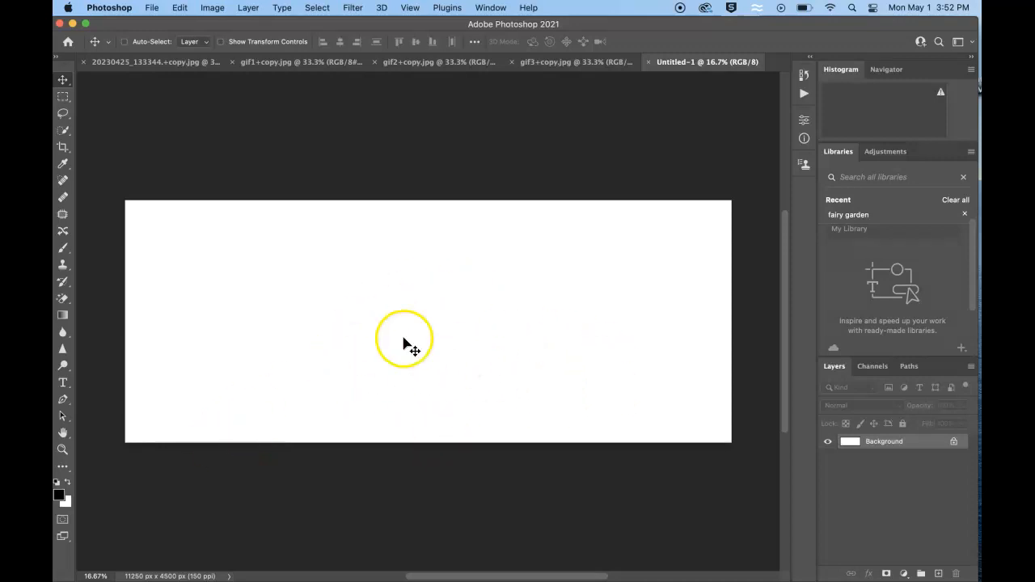
pyautogui.moveTo(443, 158)
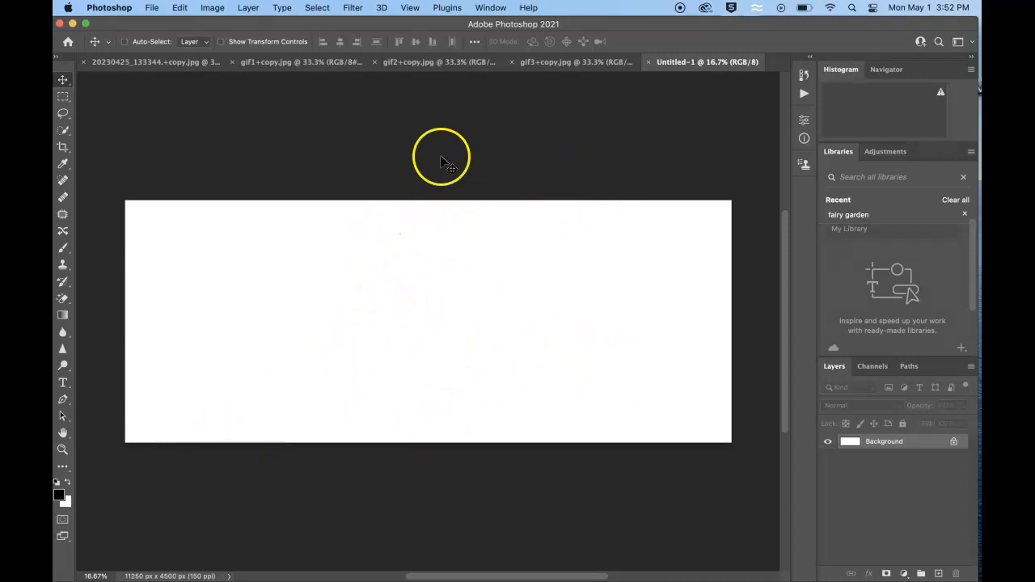
# Bring the first, second and third hand photos from their document tabs onto the blank canvas, left to right
pyautogui.click(148, 63)
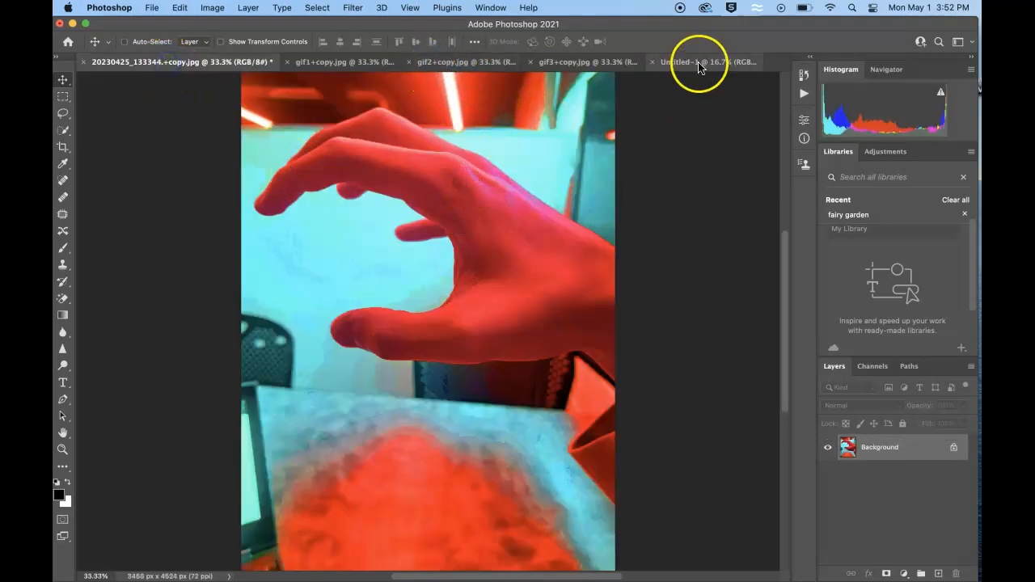
pyautogui.click(695, 61)
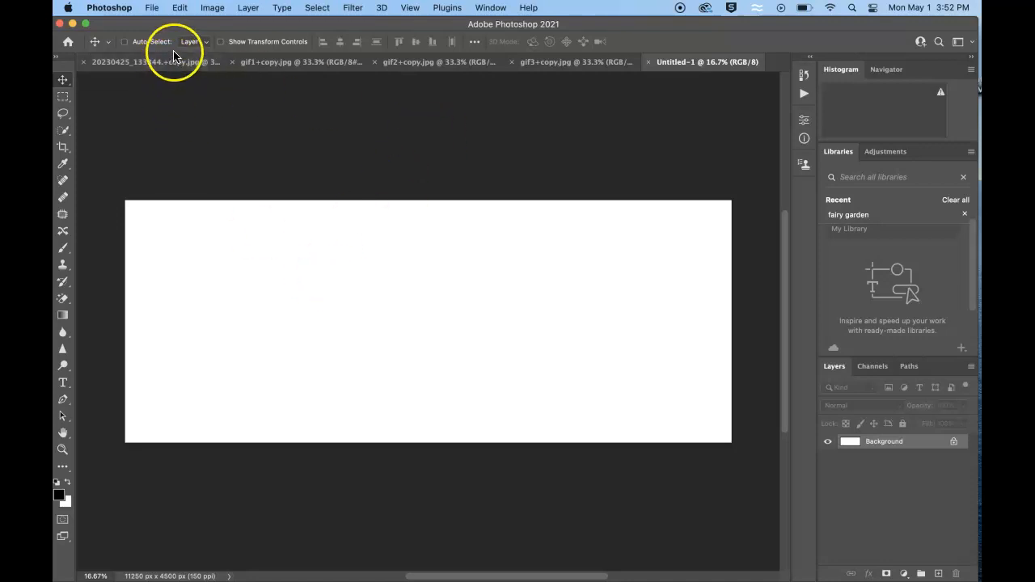
pyautogui.moveTo(380, 212)
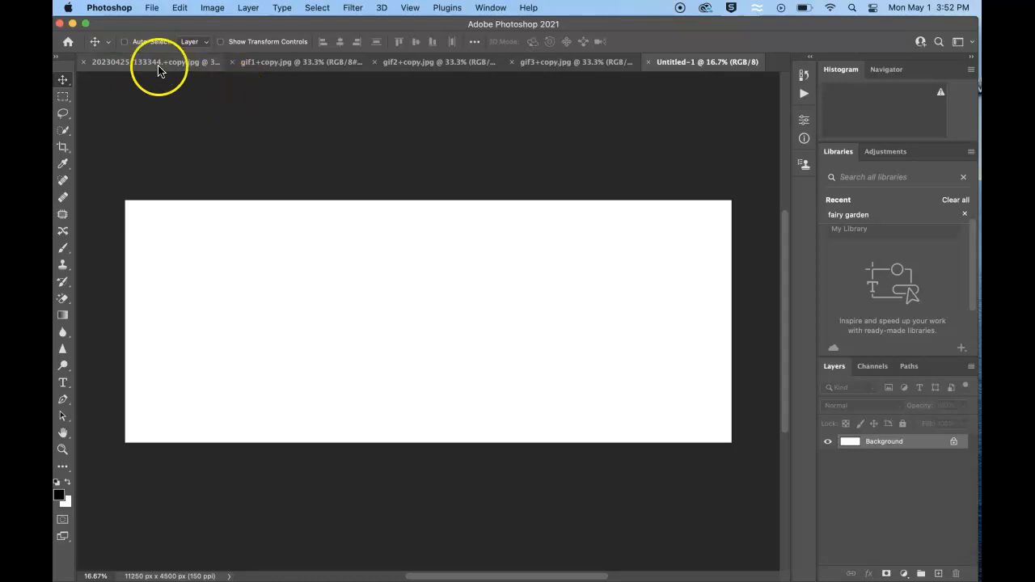
pyautogui.click(159, 63)
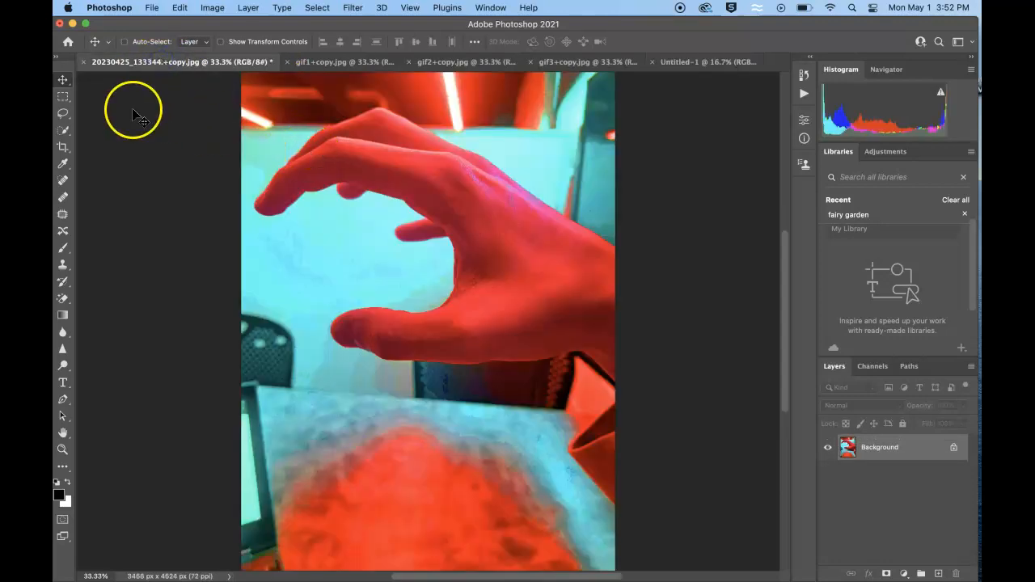
pyautogui.moveTo(368, 191)
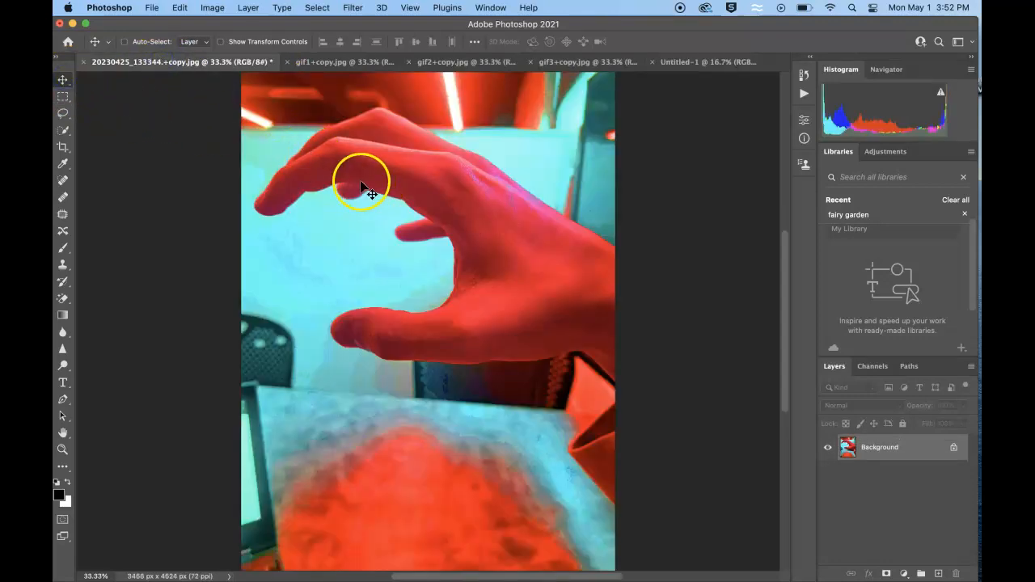
pyautogui.moveTo(419, 152)
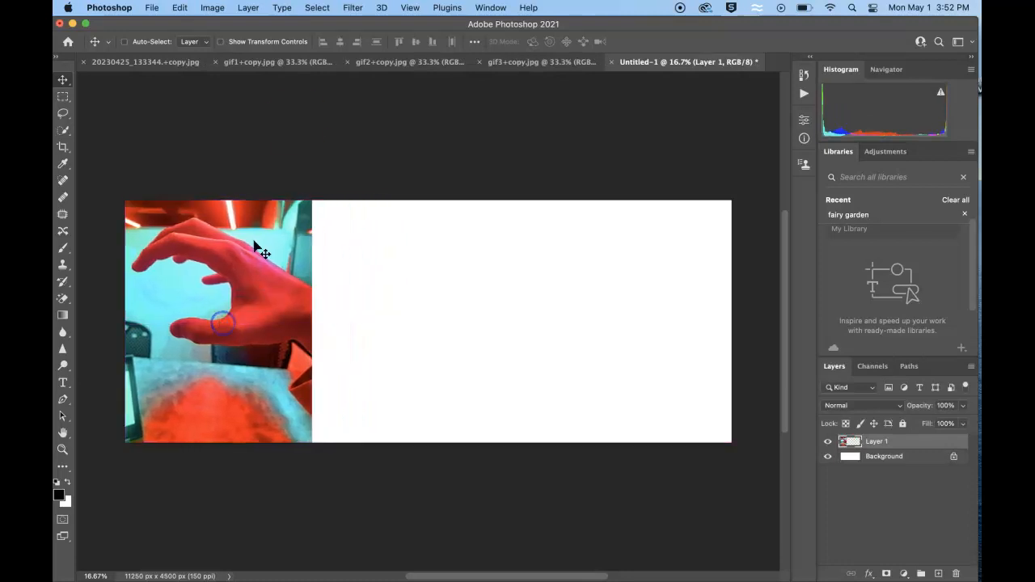
pyautogui.click(275, 62)
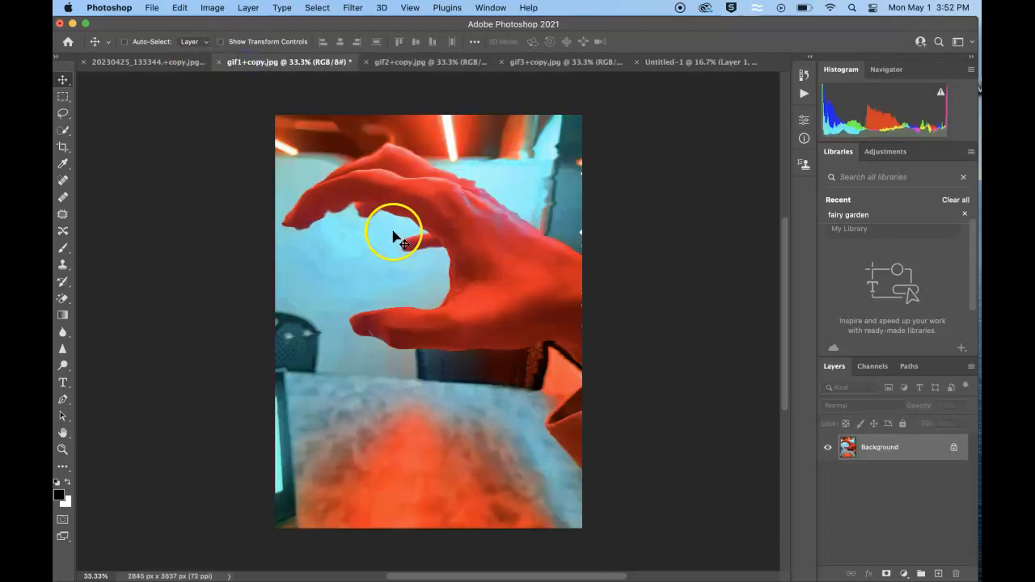
pyautogui.click(679, 62)
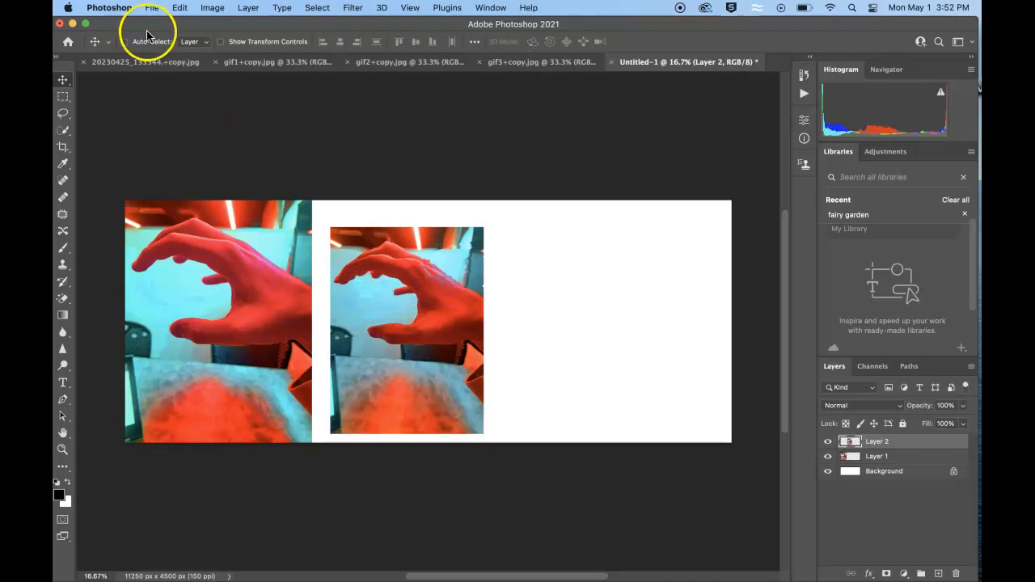
pyautogui.click(275, 62)
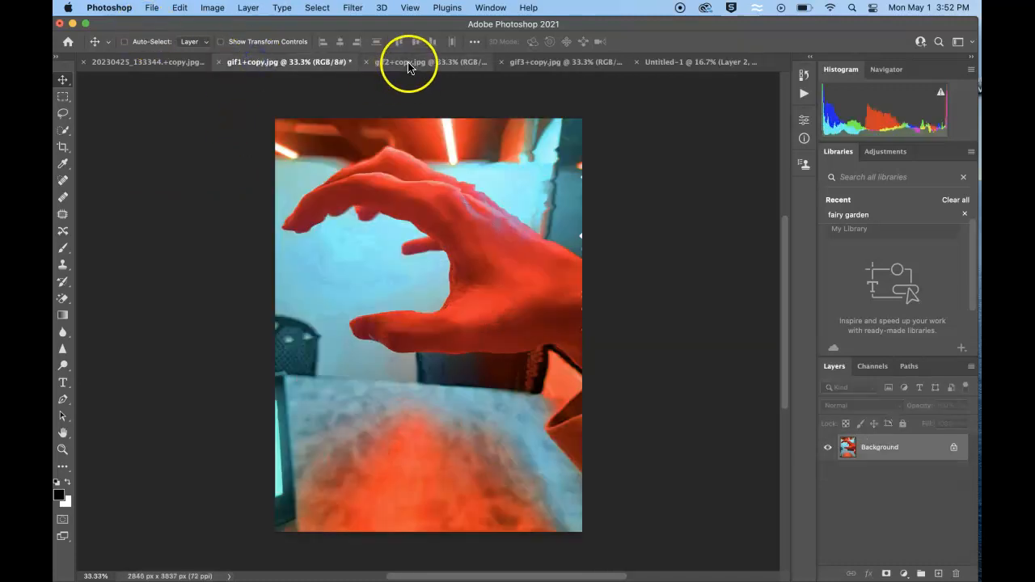
pyautogui.click(556, 61)
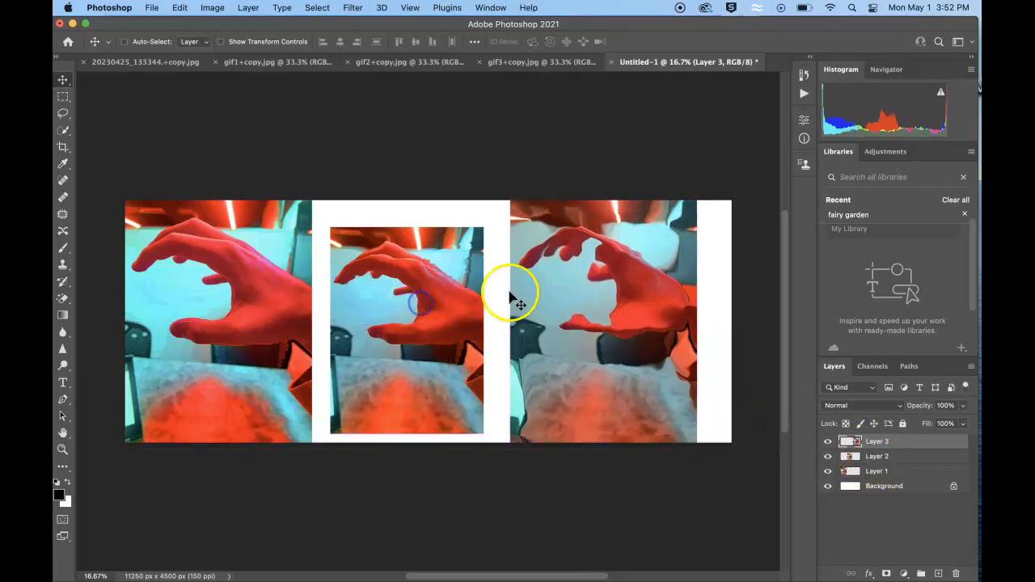
# Scale the middle and right hand photos with Free Transform so all three match in size
pyautogui.click(877, 456)
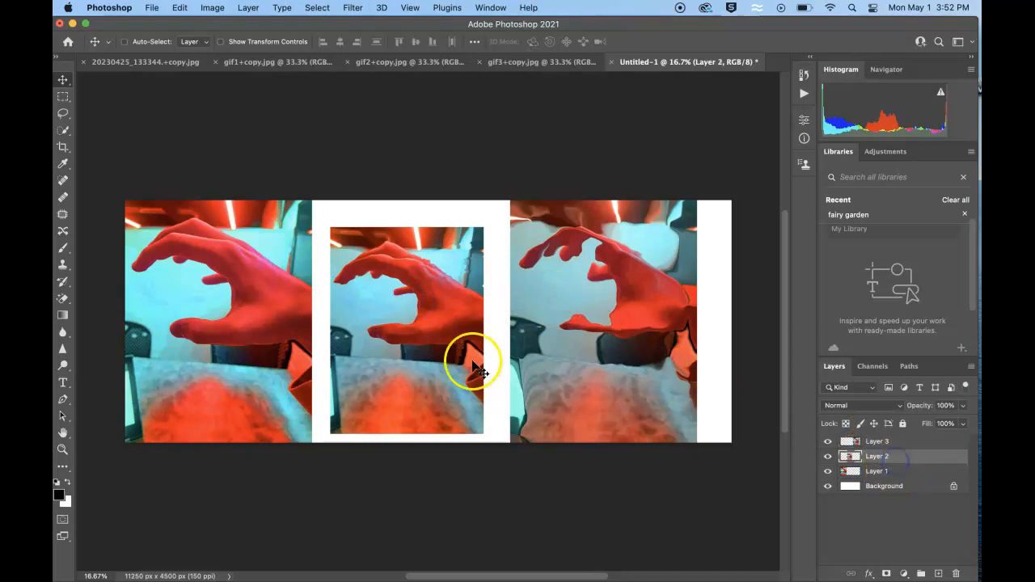
pyautogui.moveTo(408, 304)
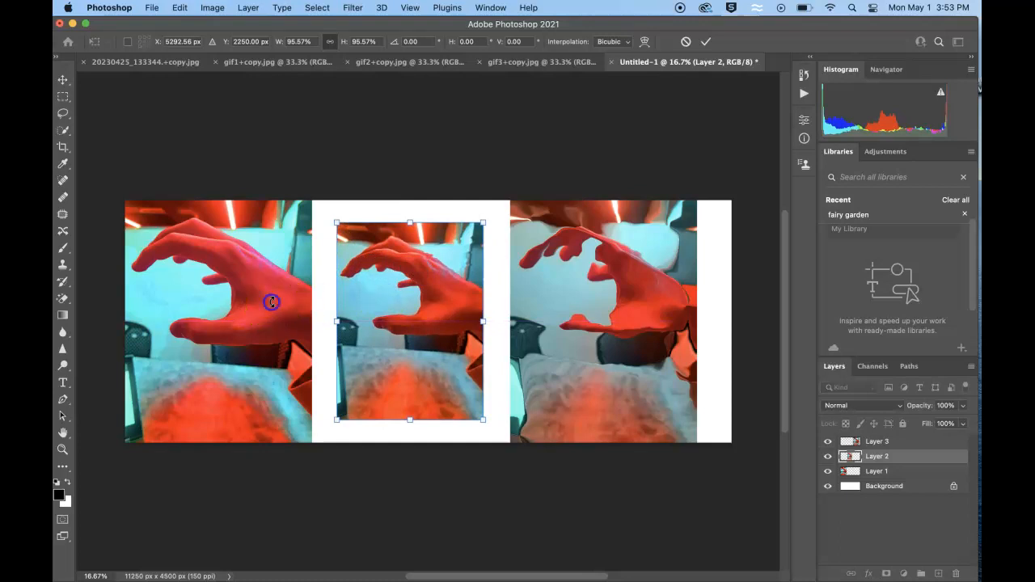
pyautogui.moveTo(737, 430)
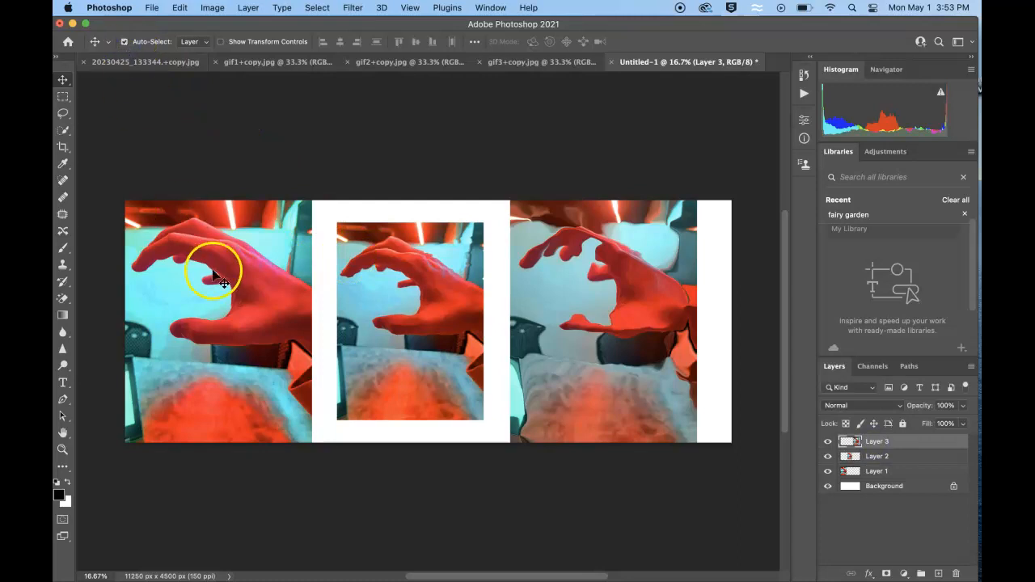
pyautogui.click(877, 471)
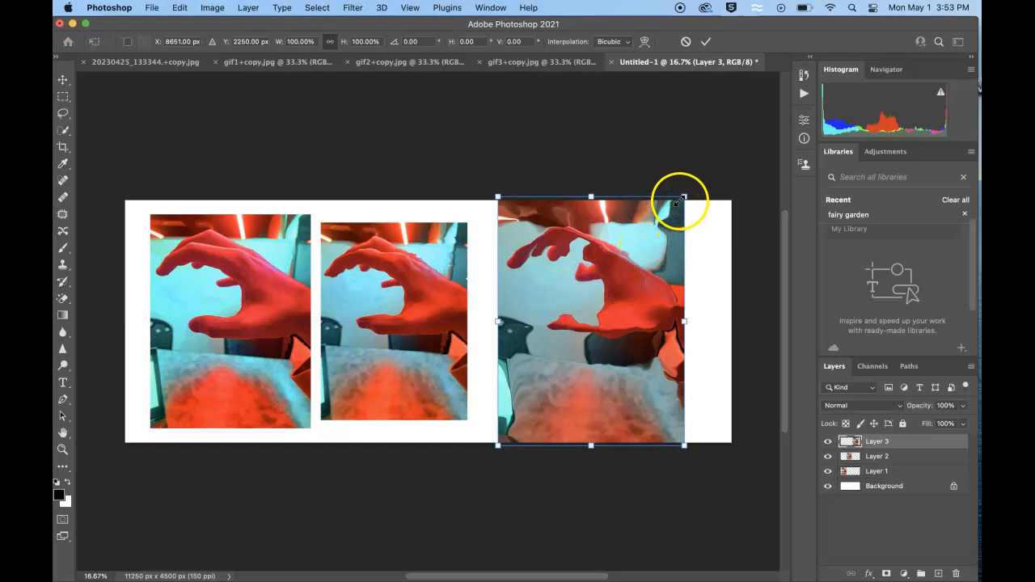
pyautogui.moveTo(683, 198); pyautogui.dragTo(661, 229)
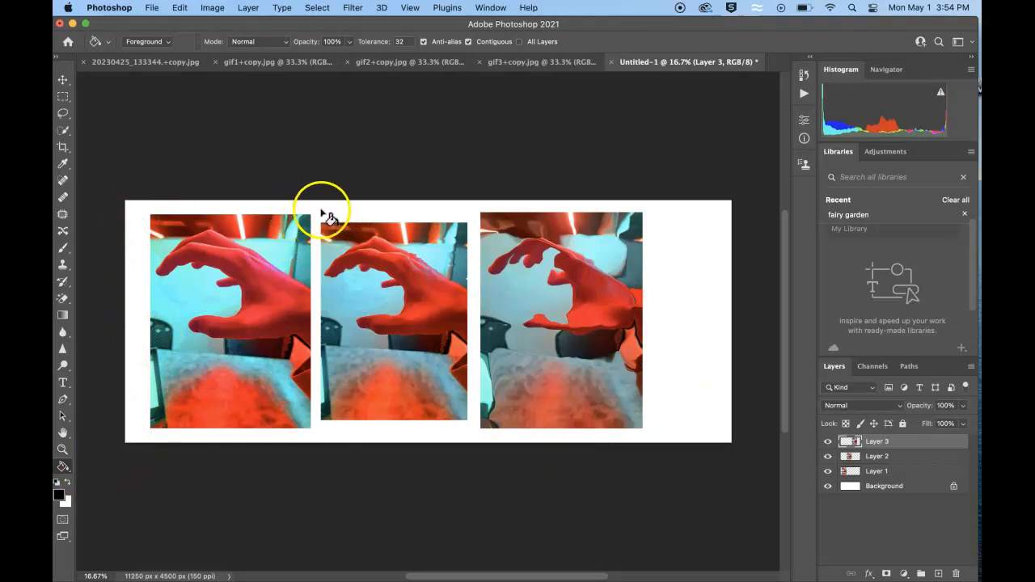
pyautogui.moveTo(170, 424)
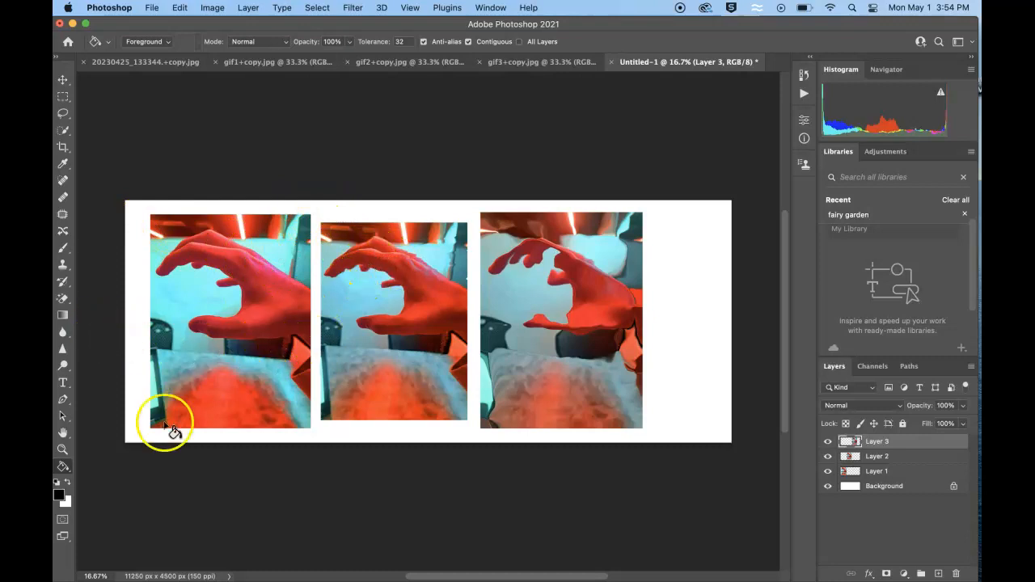
pyautogui.moveTo(63, 465)
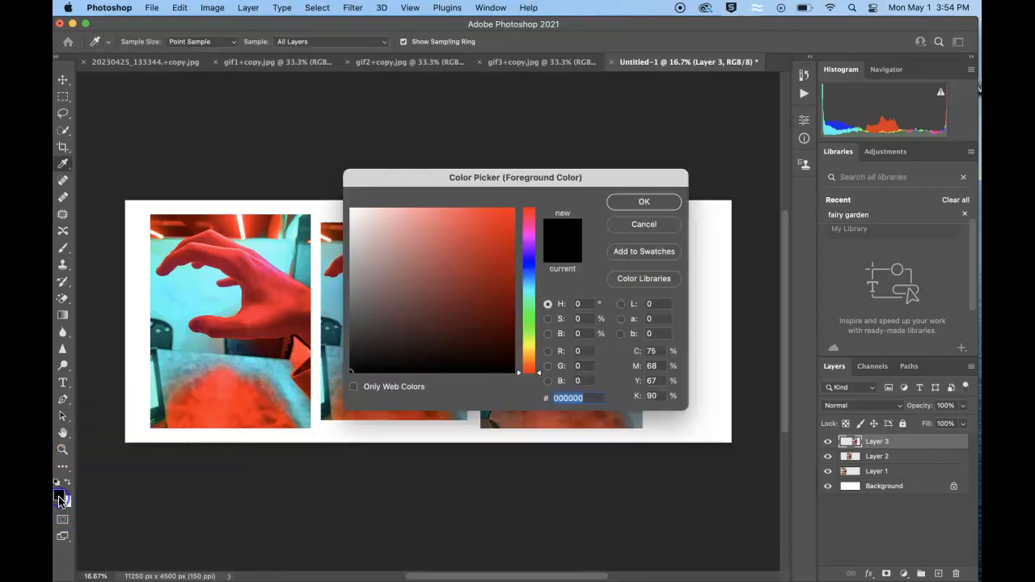
# Pick a dark brownish gray as the foreground colour and fill the white background with it
pyautogui.click(481, 238)
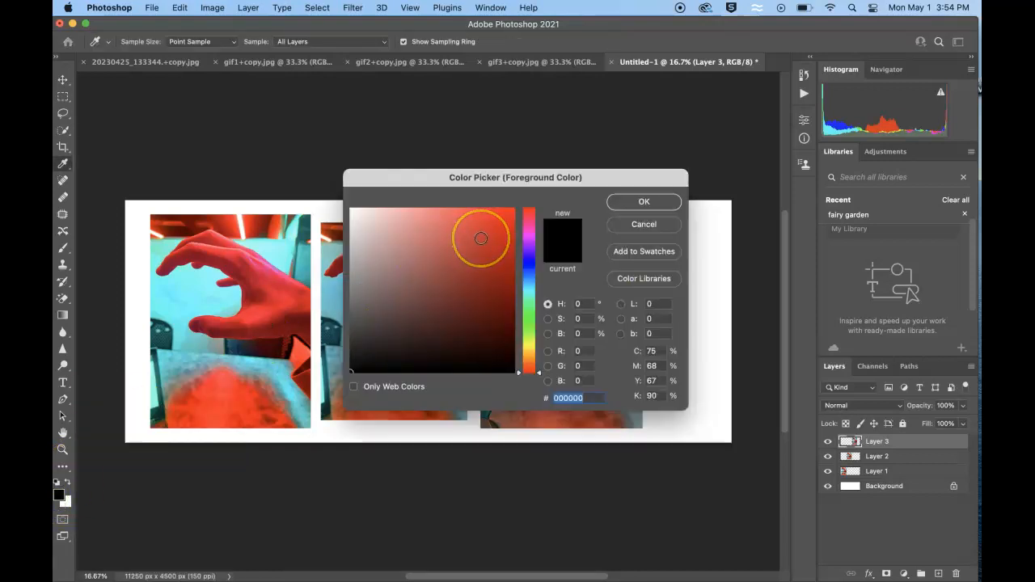
pyautogui.click(376, 331)
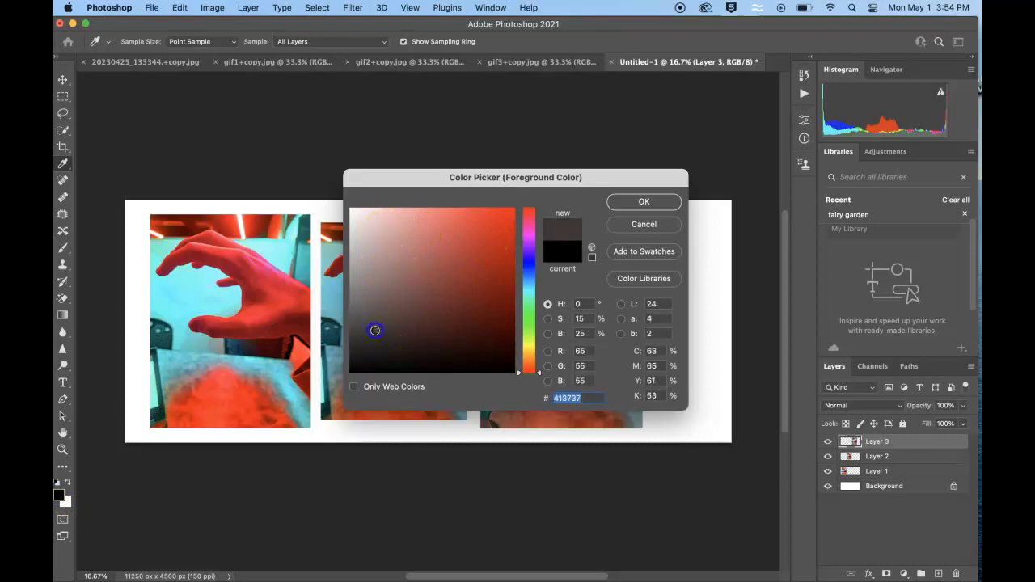
pyautogui.moveTo(643, 201)
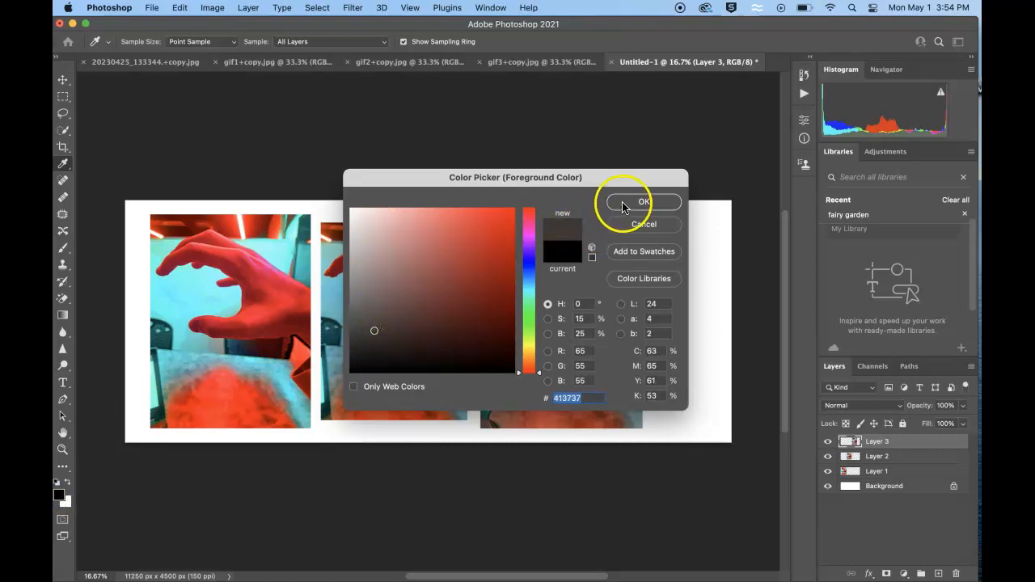
pyautogui.click(644, 201)
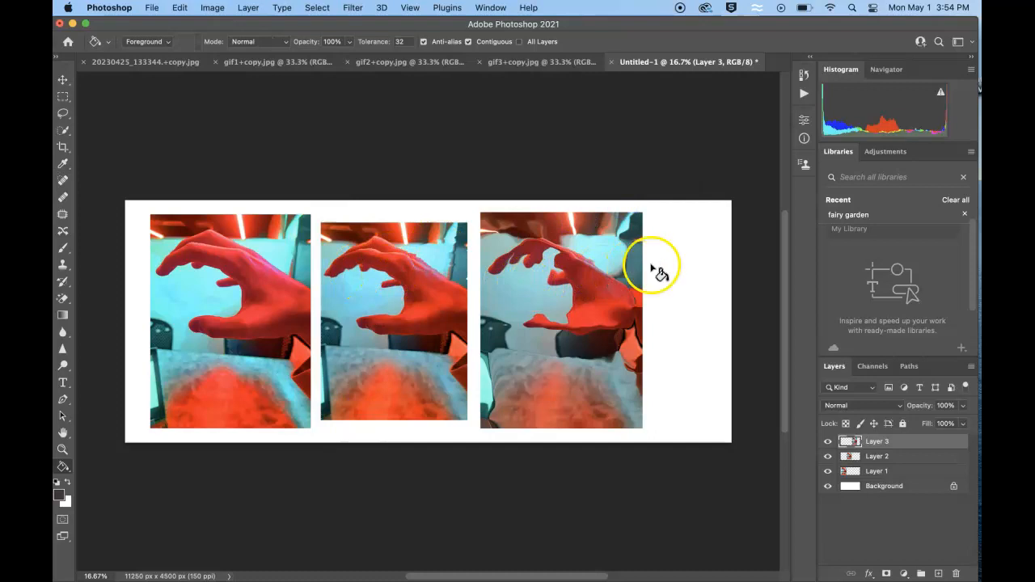
pyautogui.click(885, 486)
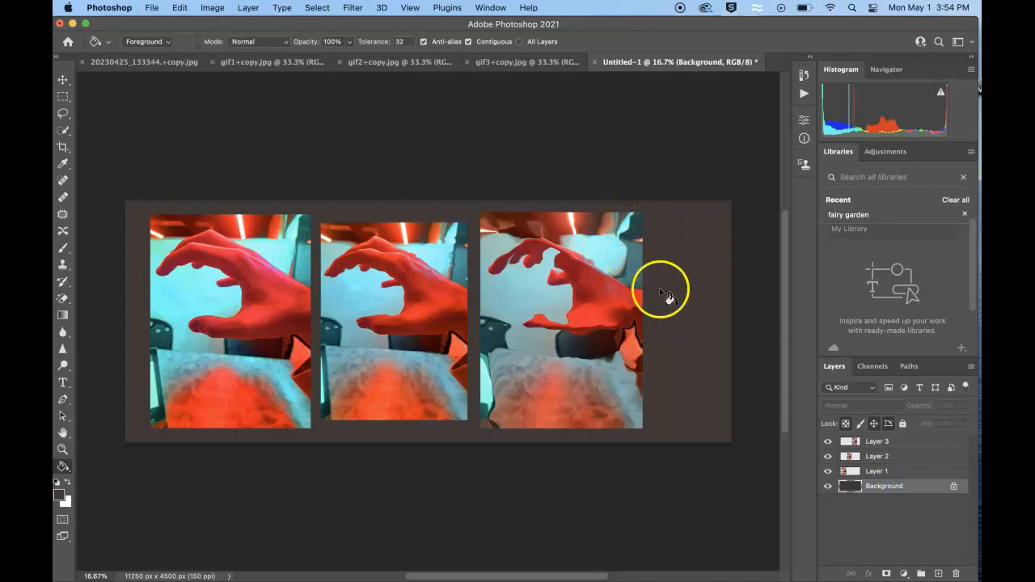
pyautogui.moveTo(682, 320)
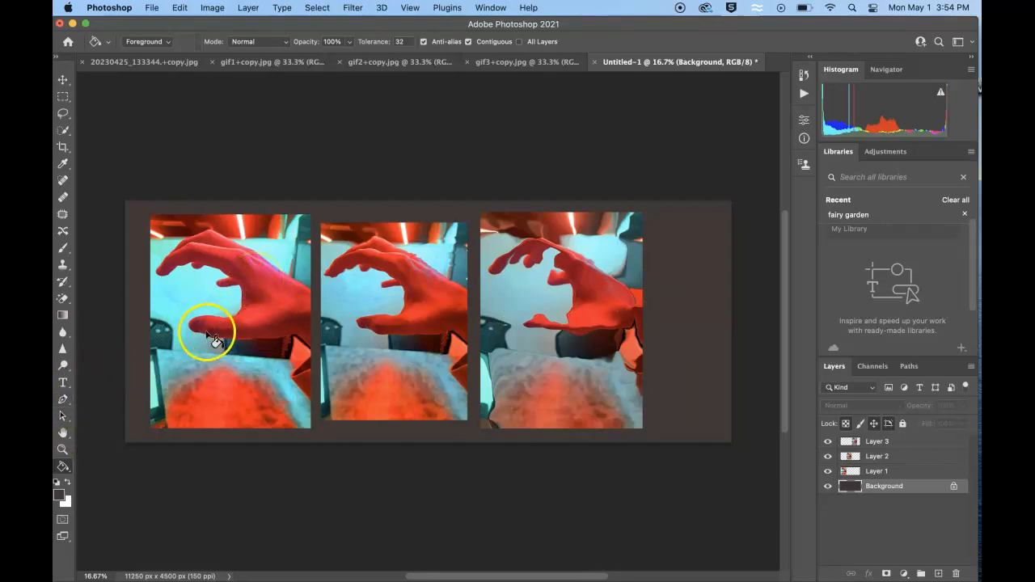
# Refill the background layer with teal using the Paint Bucket, then select the first photo's layer
pyautogui.click(62, 164)
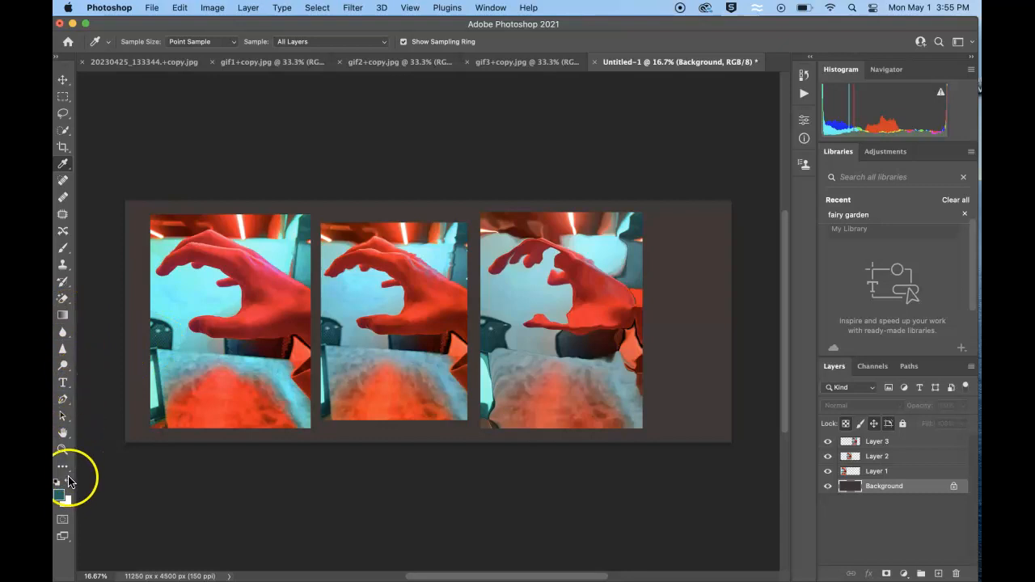
pyautogui.click(61, 466)
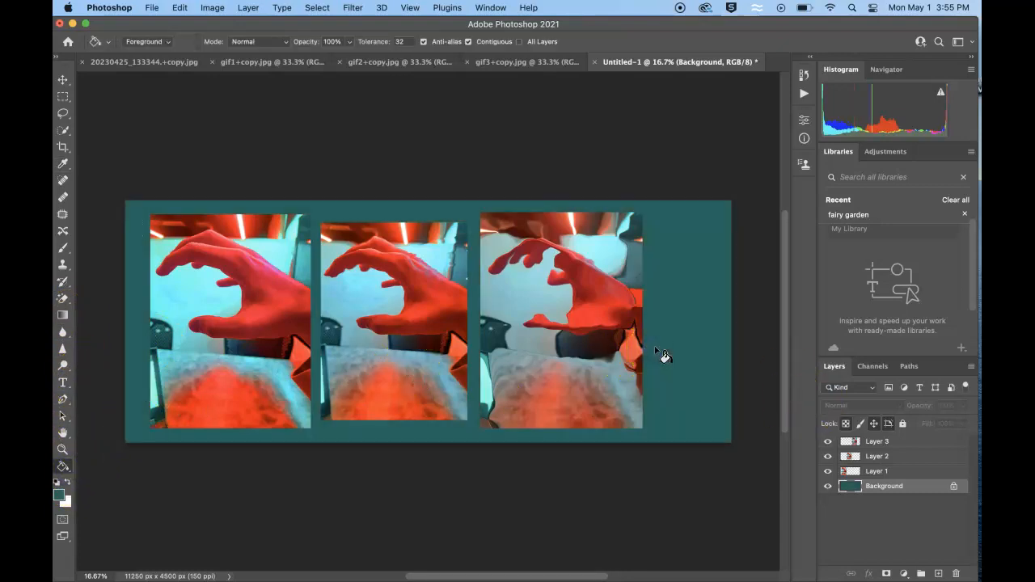
pyautogui.click(828, 457)
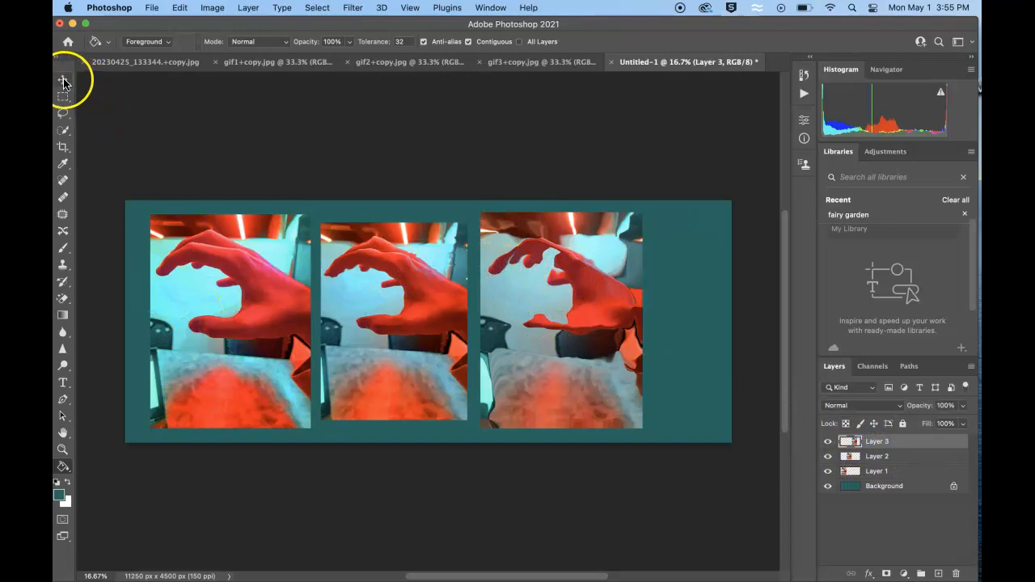
pyautogui.click(62, 79)
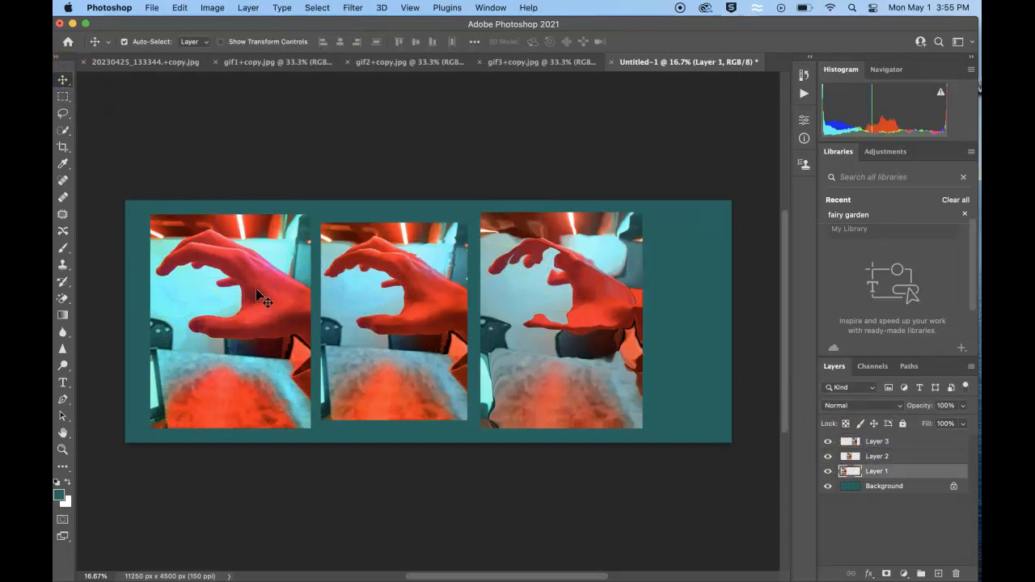
pyautogui.moveTo(882, 556)
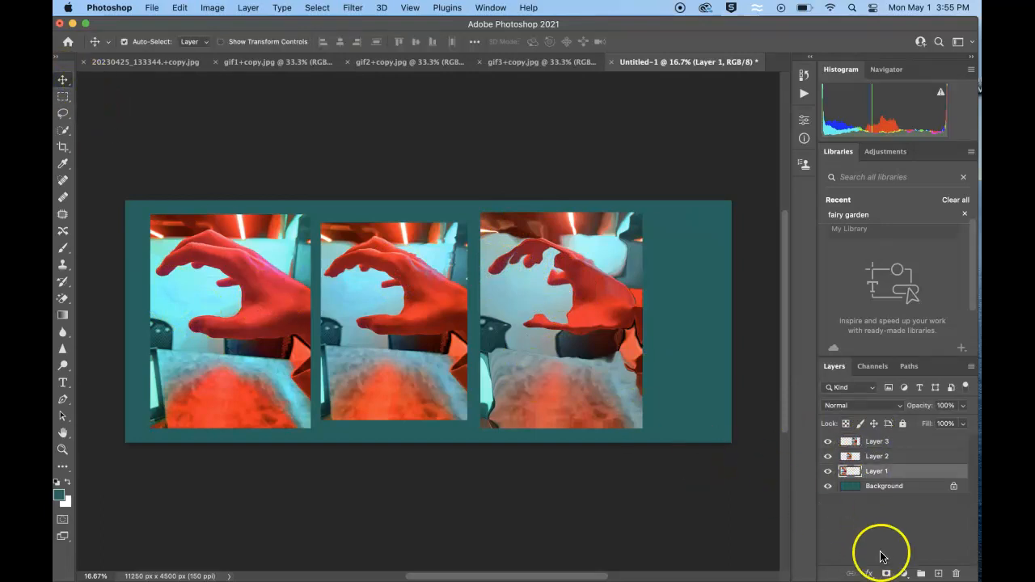
# Add a Stroke layer effect to Layer 1 from the fx menu, leaving Layer Style open
pyautogui.click(867, 573)
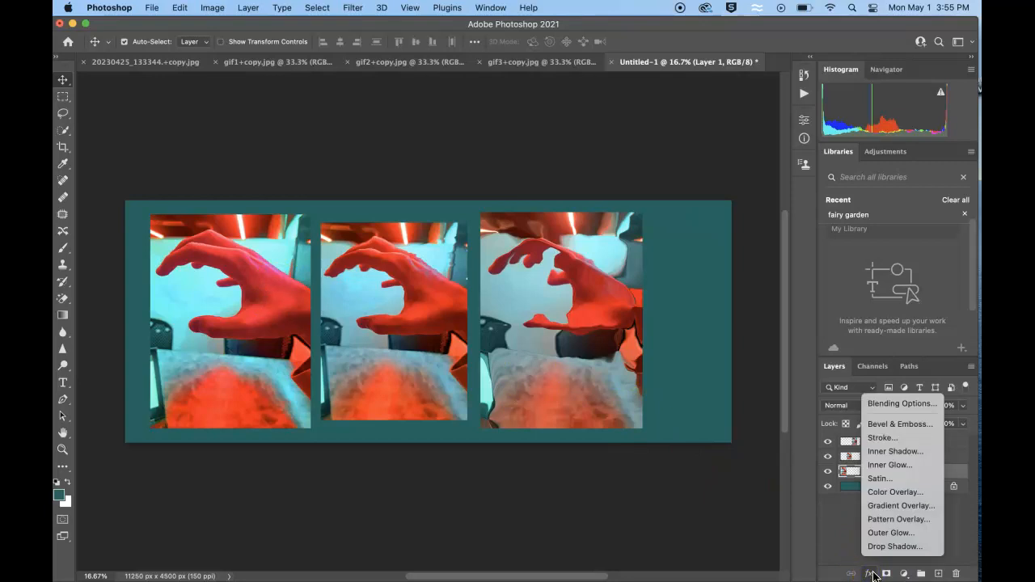
pyautogui.moveTo(891, 533)
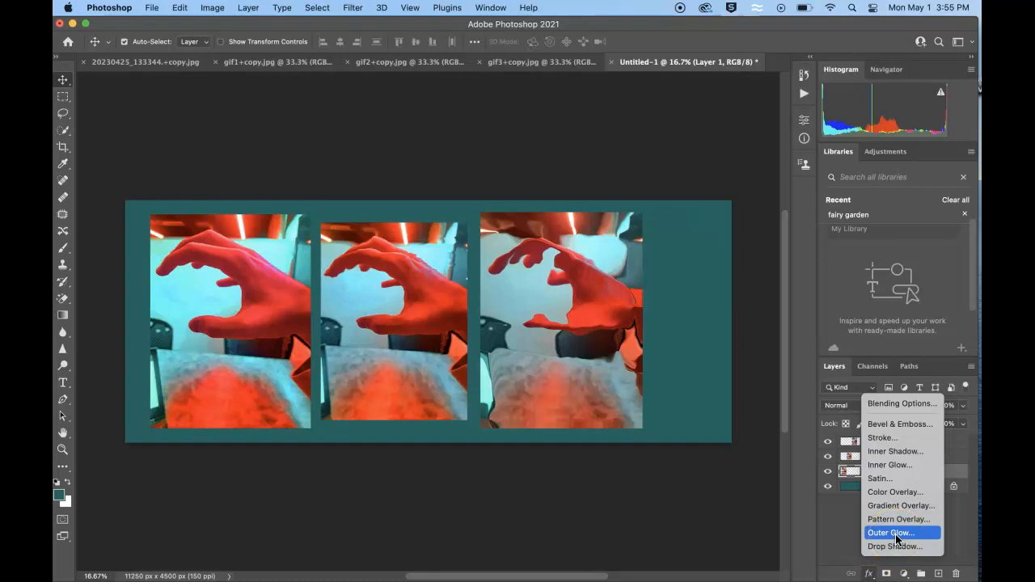
pyautogui.moveTo(894, 436)
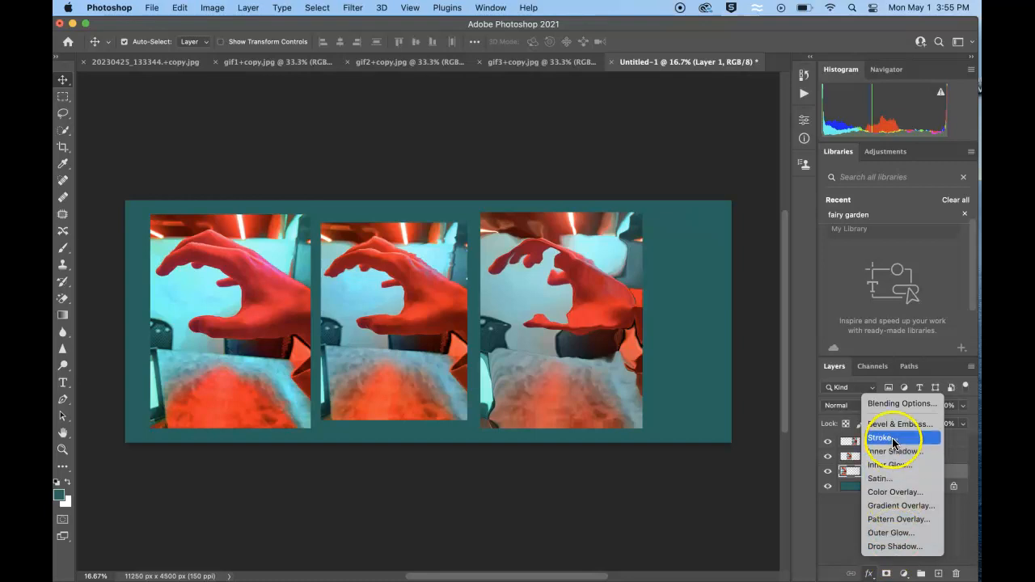
pyautogui.click(880, 437)
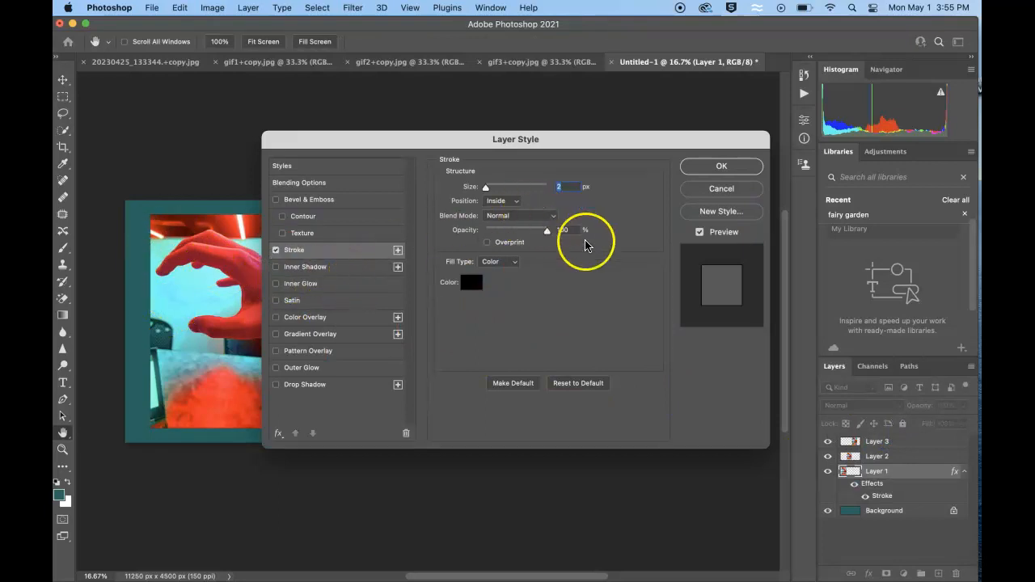
# Set the stroke colour to a mid gray and drag its size up for a much thicker outline
pyautogui.click(472, 281)
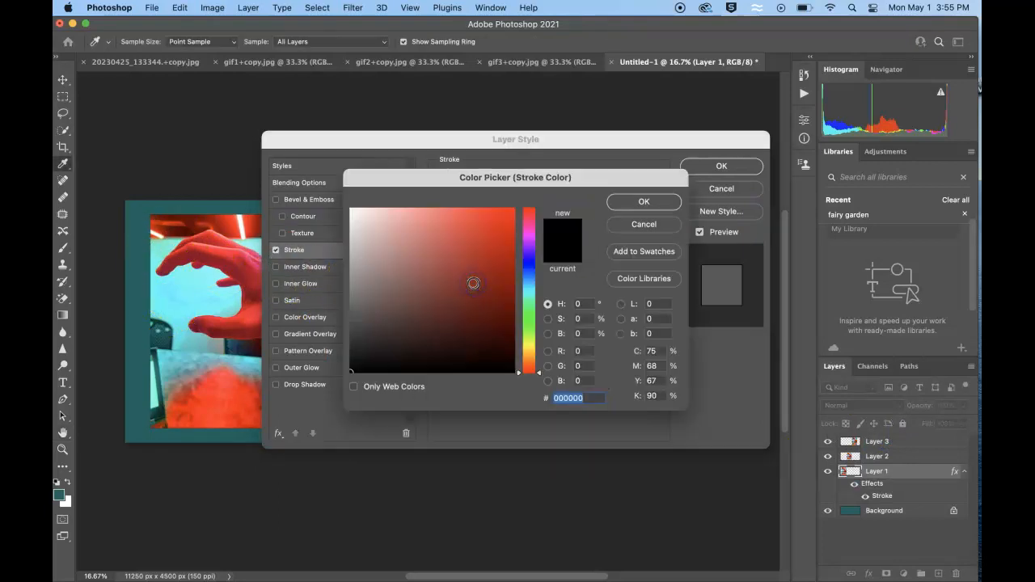
pyautogui.click(353, 288)
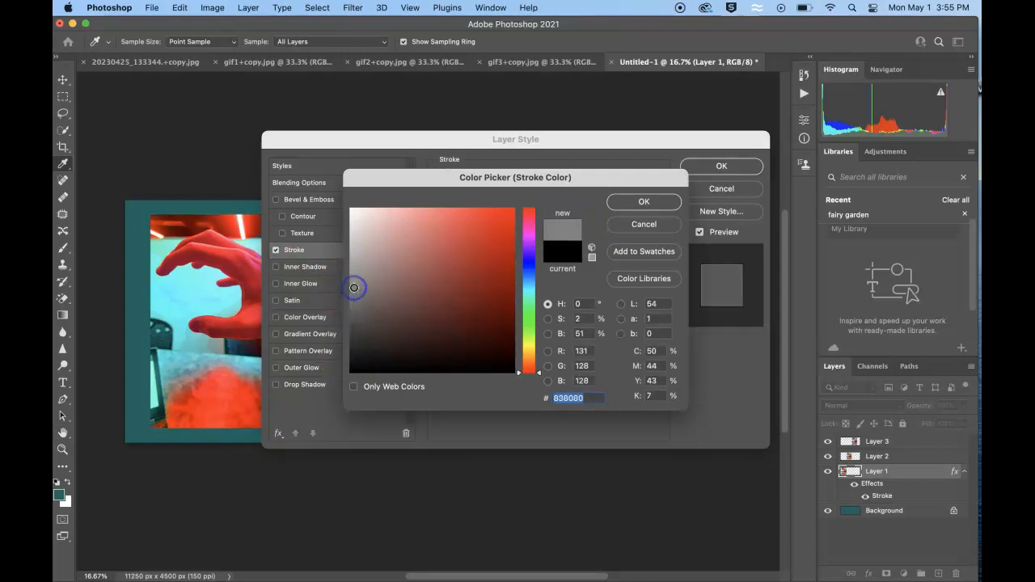
pyautogui.click(643, 201)
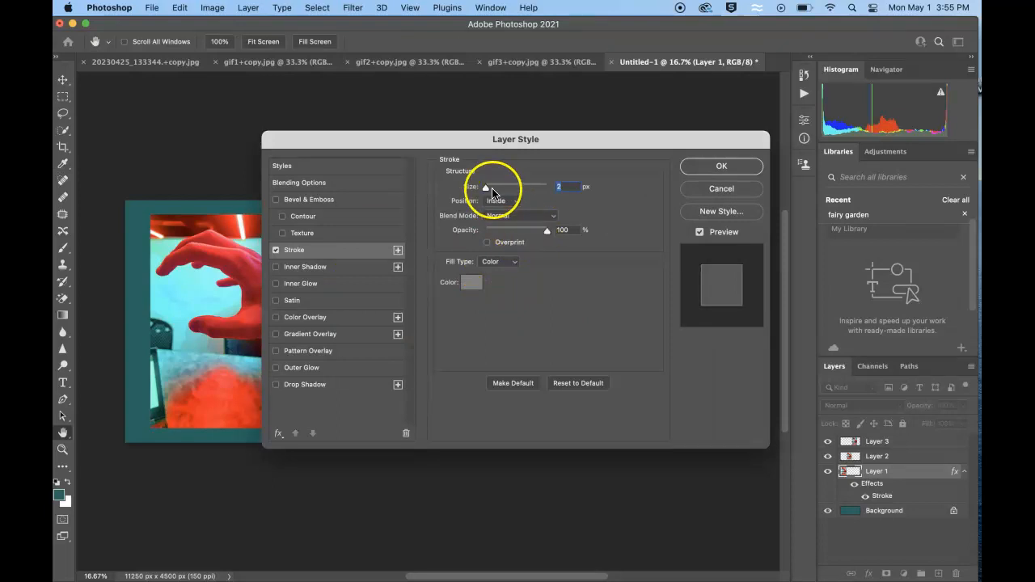
pyautogui.moveTo(486, 188); pyautogui.dragTo(498, 188)
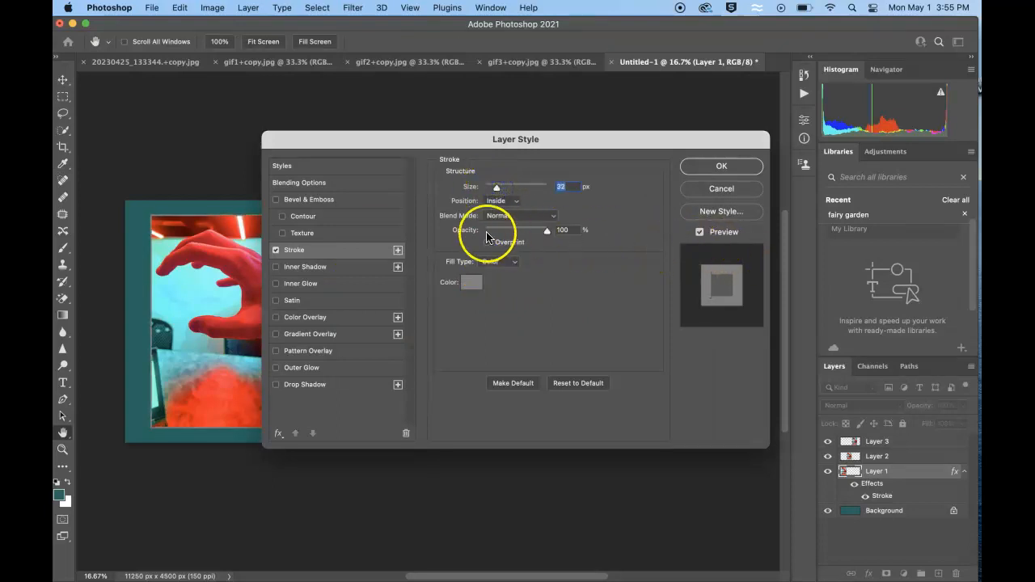
# Change the stroke colour to a lighter gray (c9c2c2) and confirm it
pyautogui.click(472, 281)
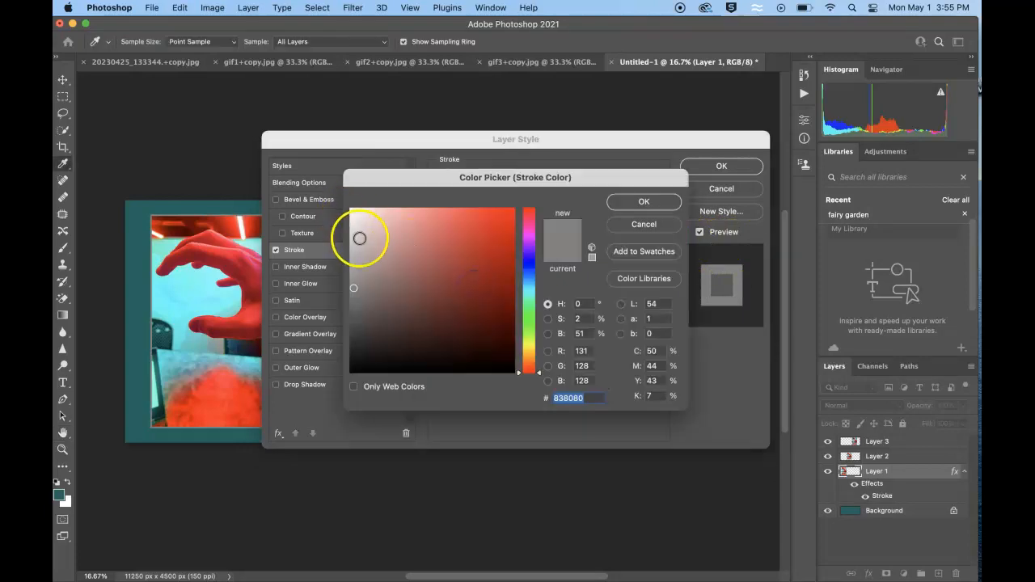
pyautogui.click(356, 243)
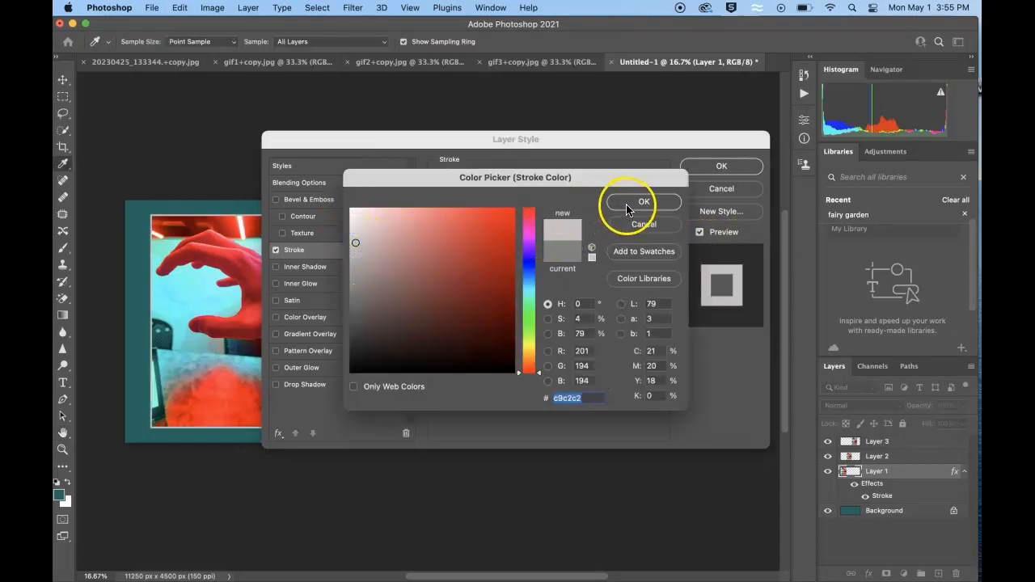
pyautogui.click(641, 201)
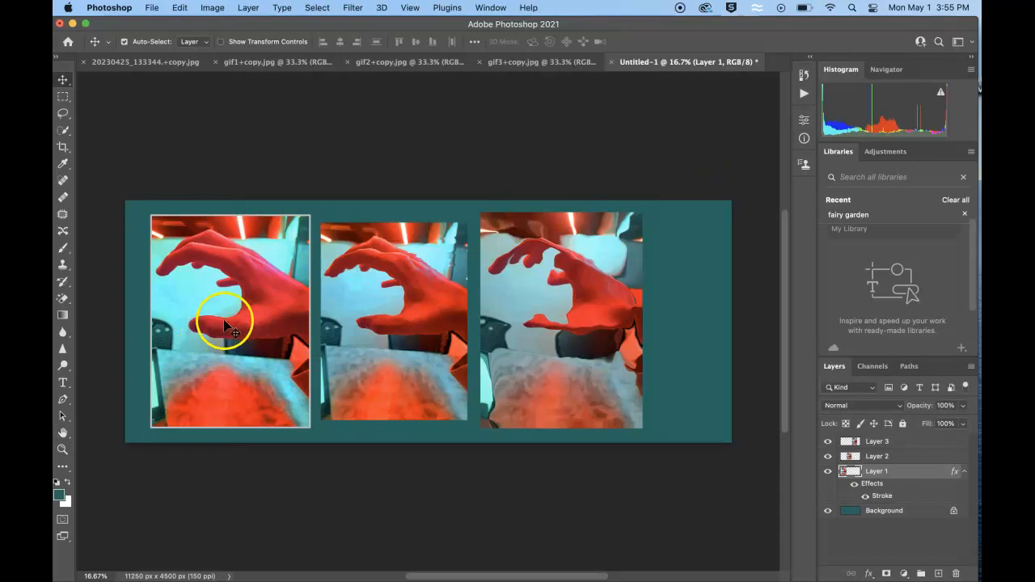
pyautogui.moveTo(239, 214)
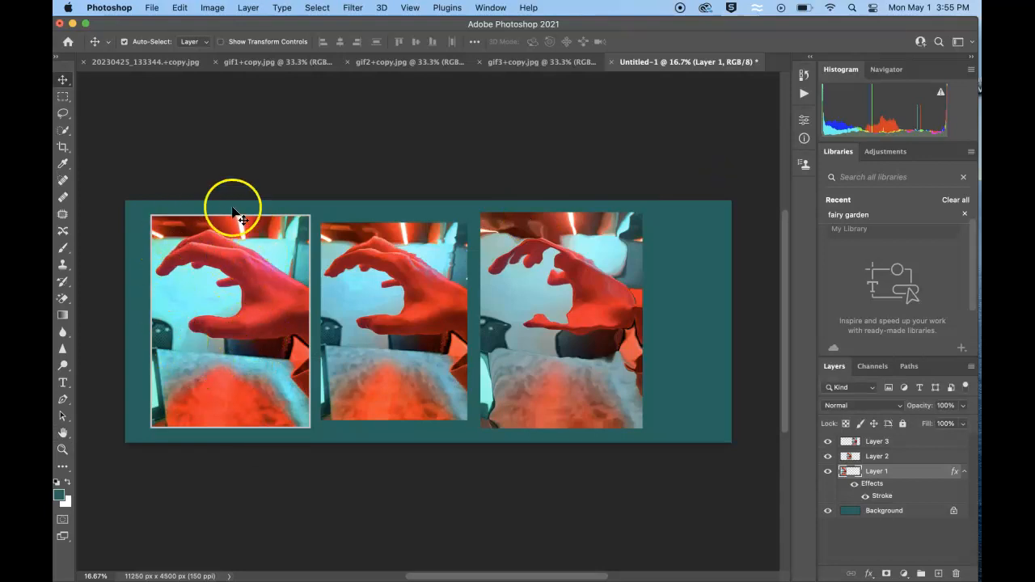
pyautogui.moveTo(353, 298)
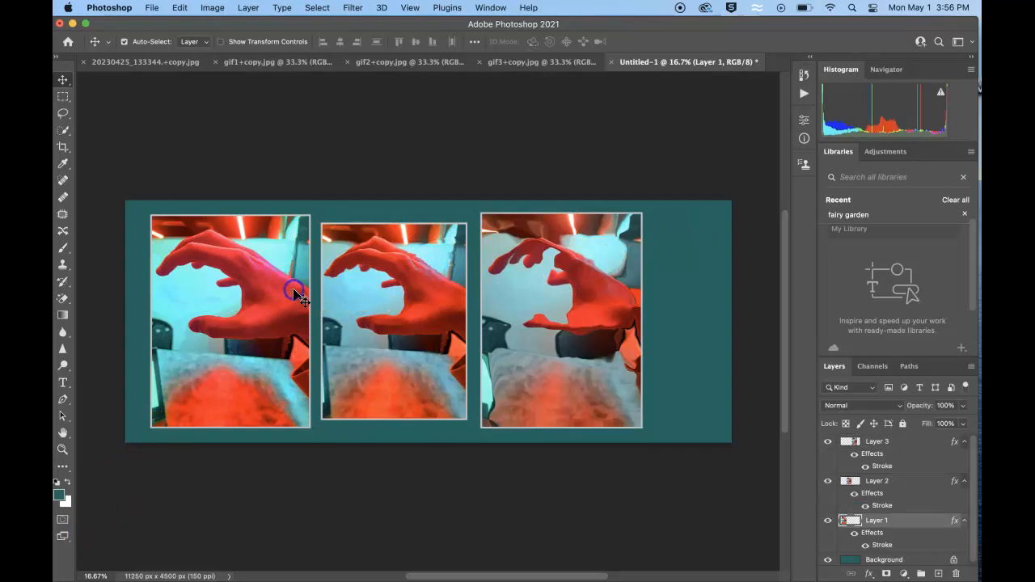
pyautogui.moveTo(282, 340)
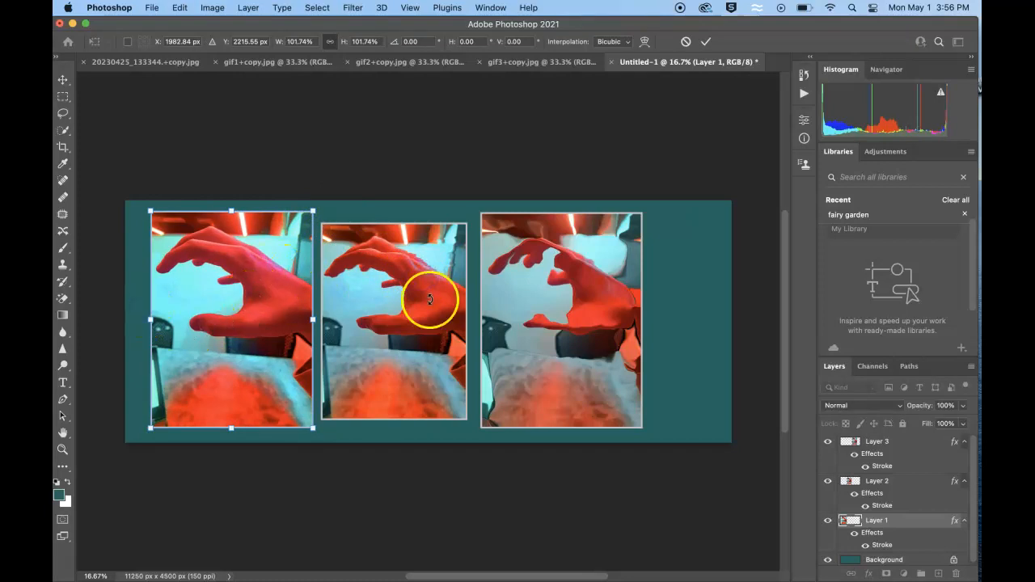
# With the stroke copied to Layers 2 and 3, pick the Crop tool for the canvas
pyautogui.click(62, 146)
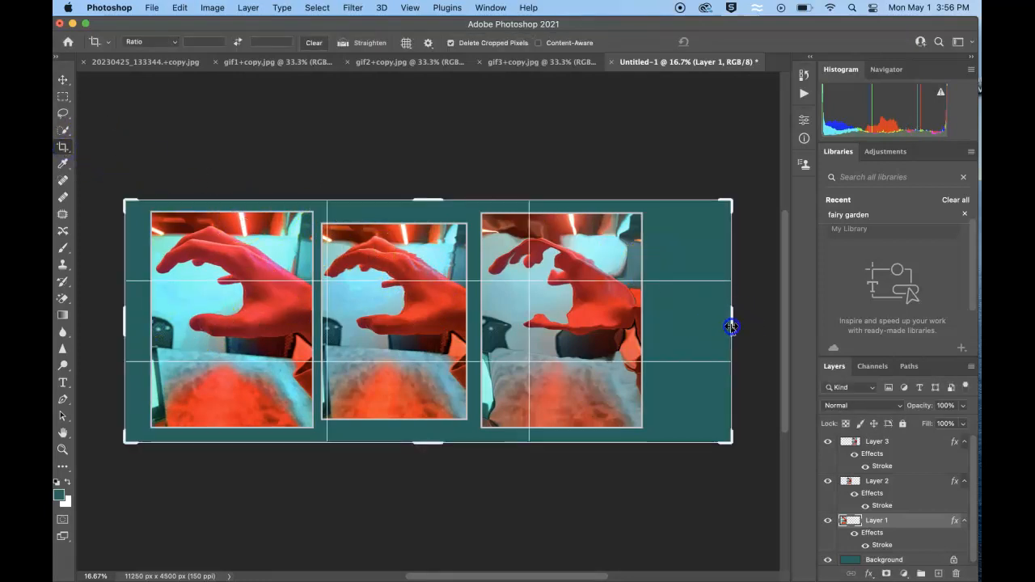
# Drag the crop edge in to trim the teal margin snugly around the three photos
pyautogui.moveTo(731, 327); pyautogui.dragTo(697, 327)
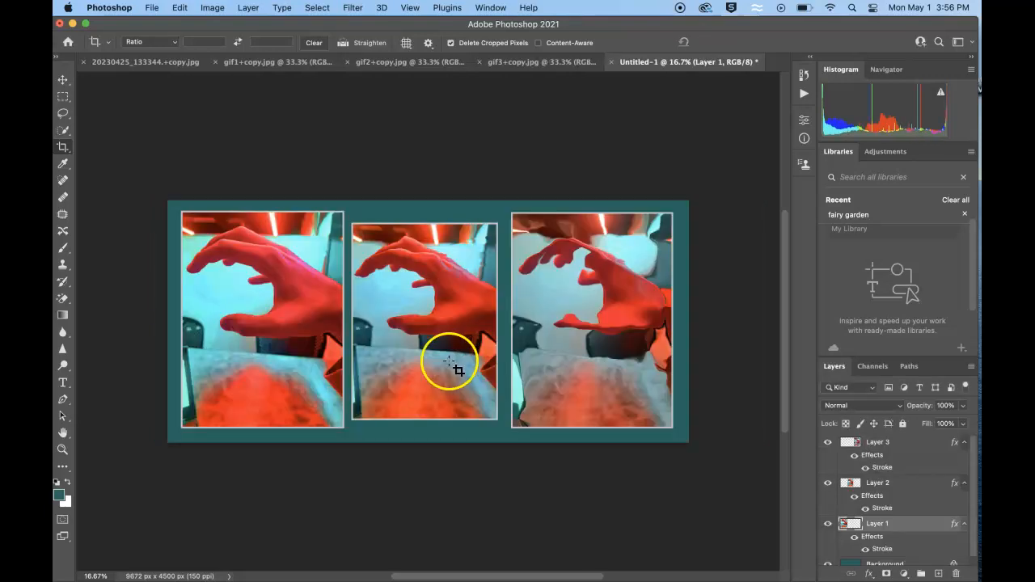
pyautogui.moveTo(686, 255)
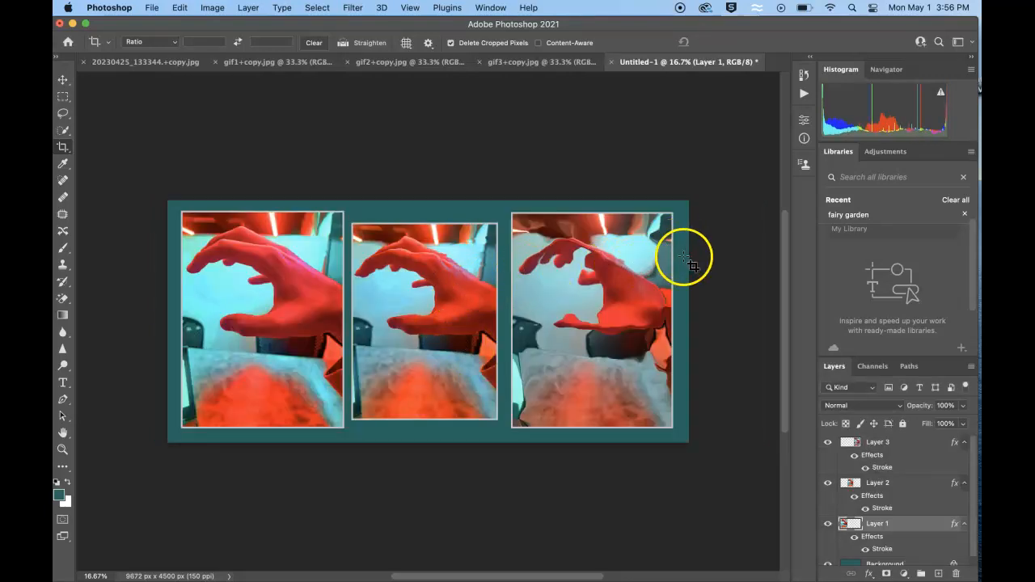
pyautogui.moveTo(389, 440)
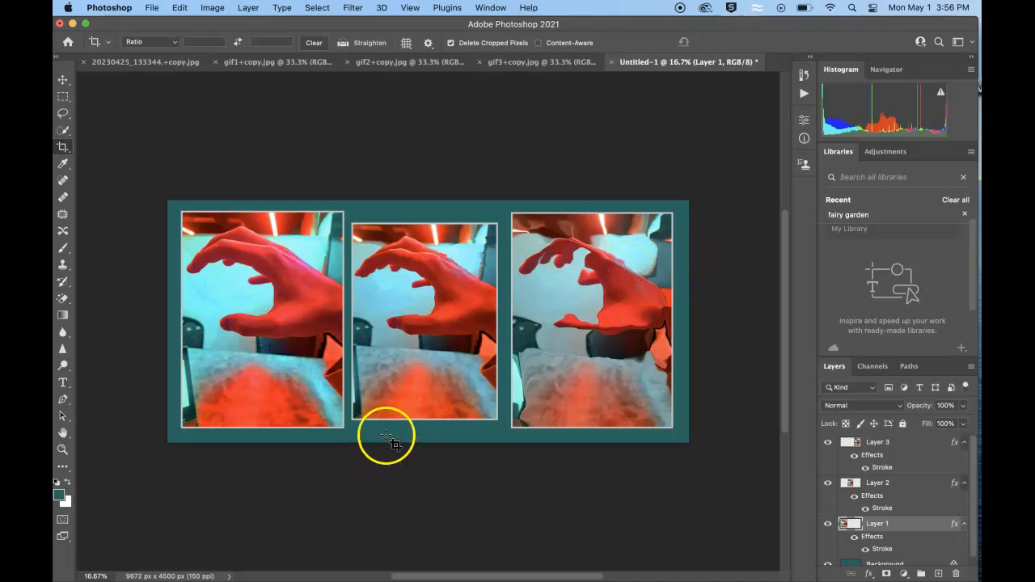
pyautogui.moveTo(230, 429)
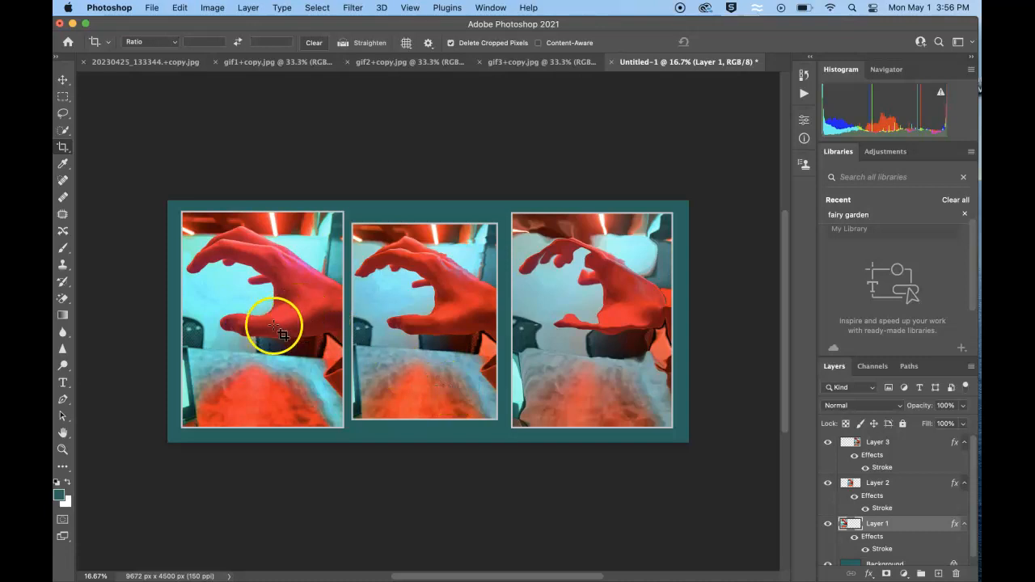
pyautogui.moveTo(584, 359)
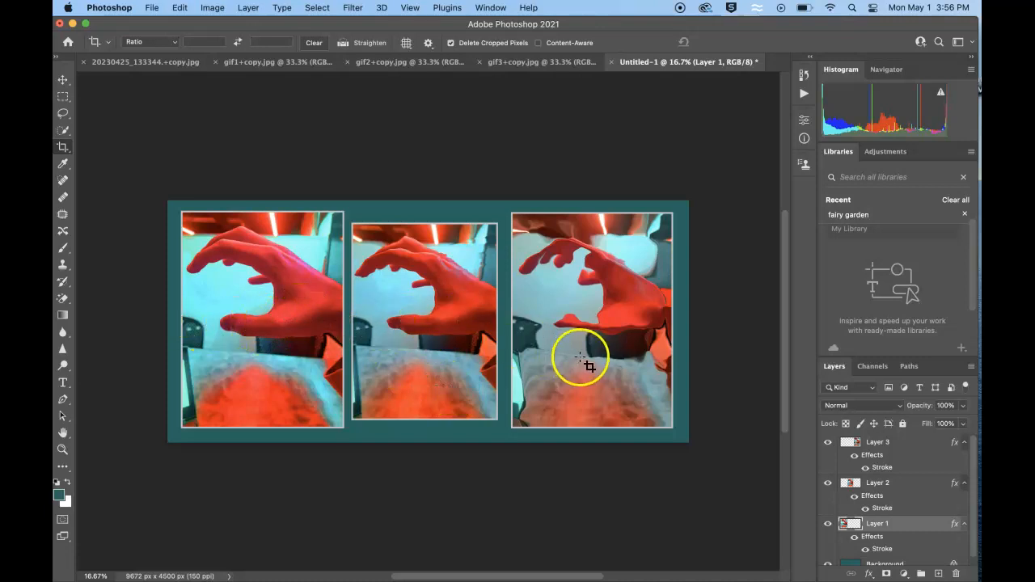
pyautogui.moveTo(671, 407)
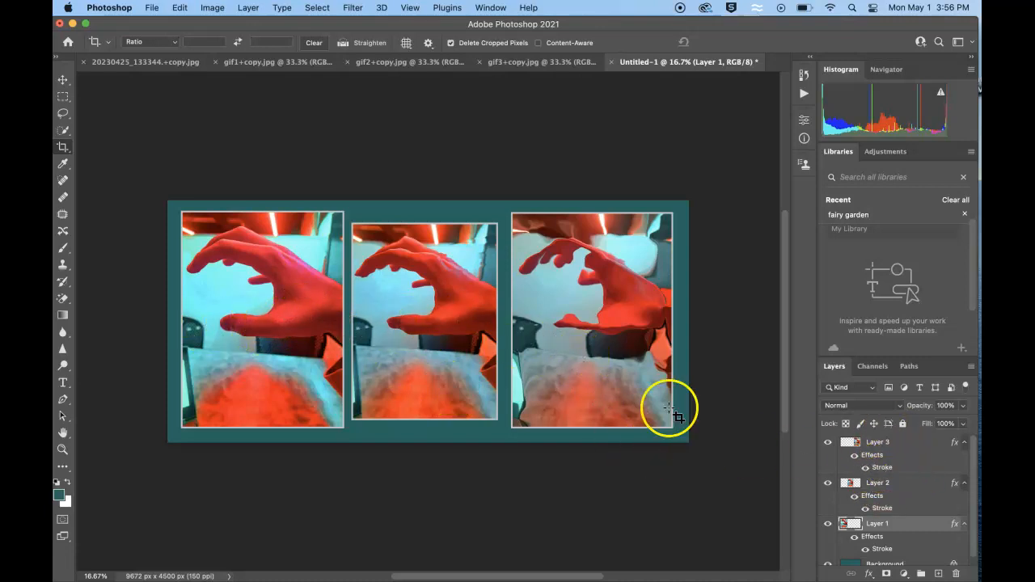
pyautogui.moveTo(407, 225)
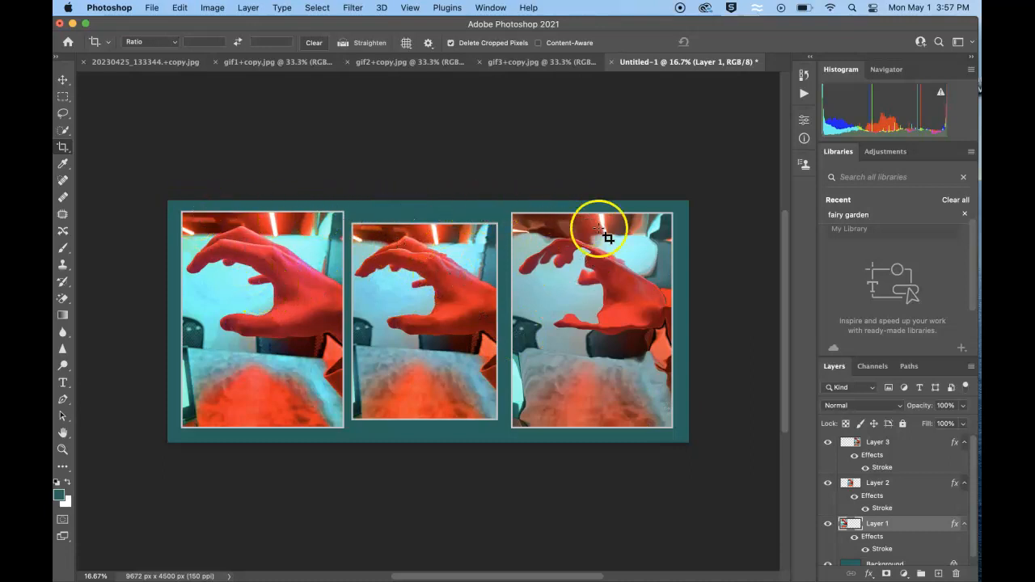
pyautogui.moveTo(688, 251)
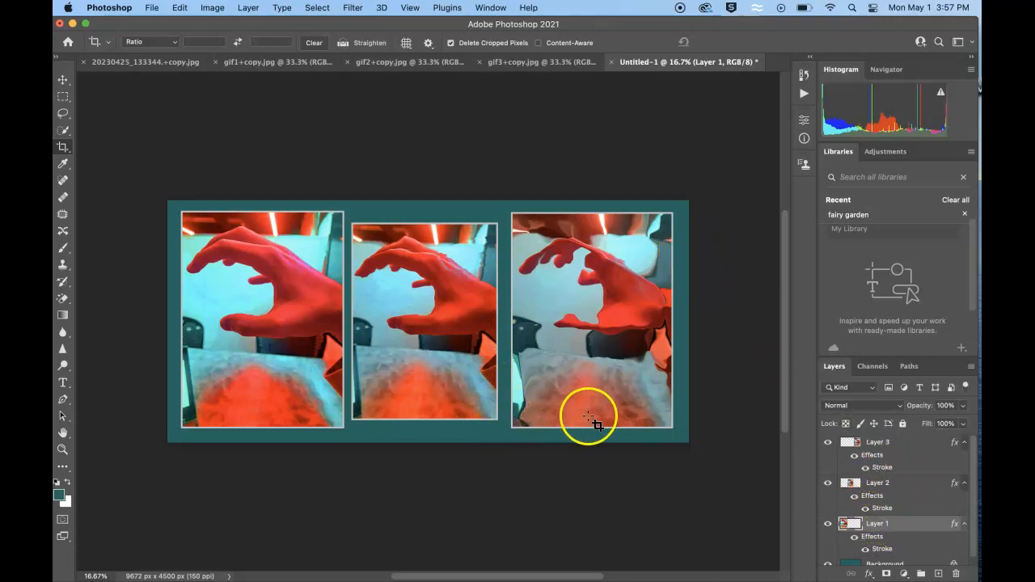
pyautogui.moveTo(487, 407)
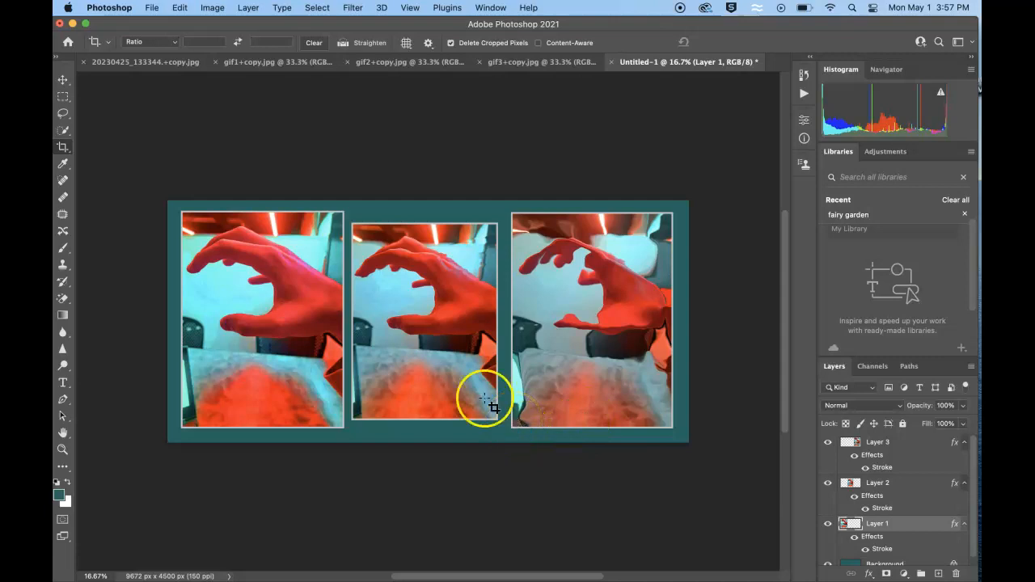
# Start Save a Copy from the File menu and choose JPEG as the format
pyautogui.click(152, 8)
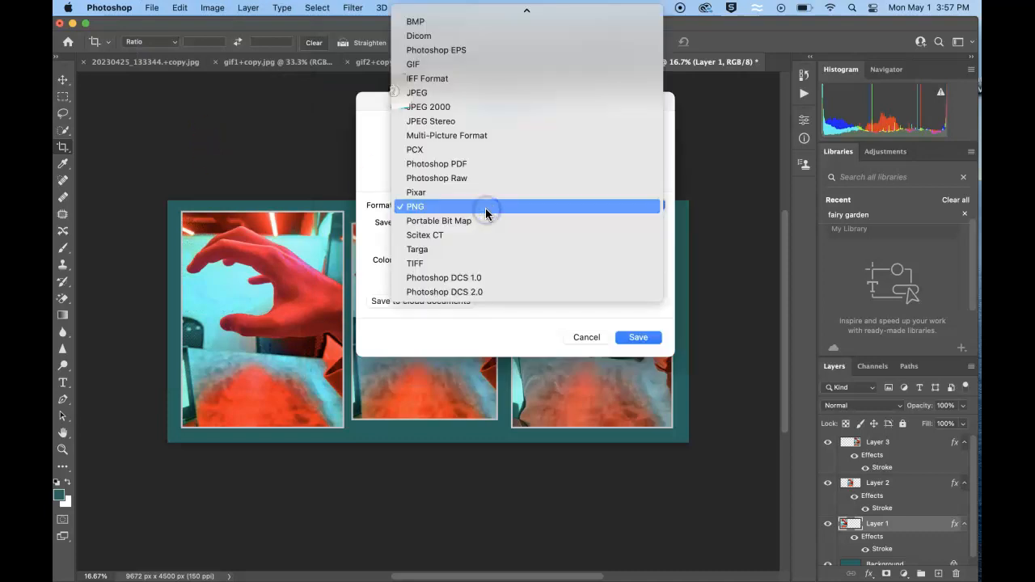
pyautogui.click(418, 93)
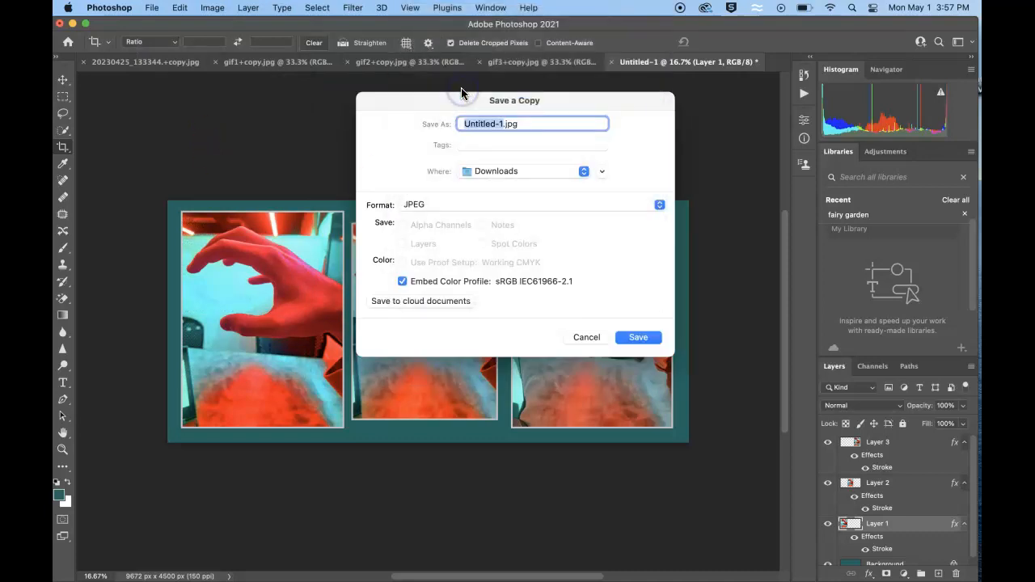